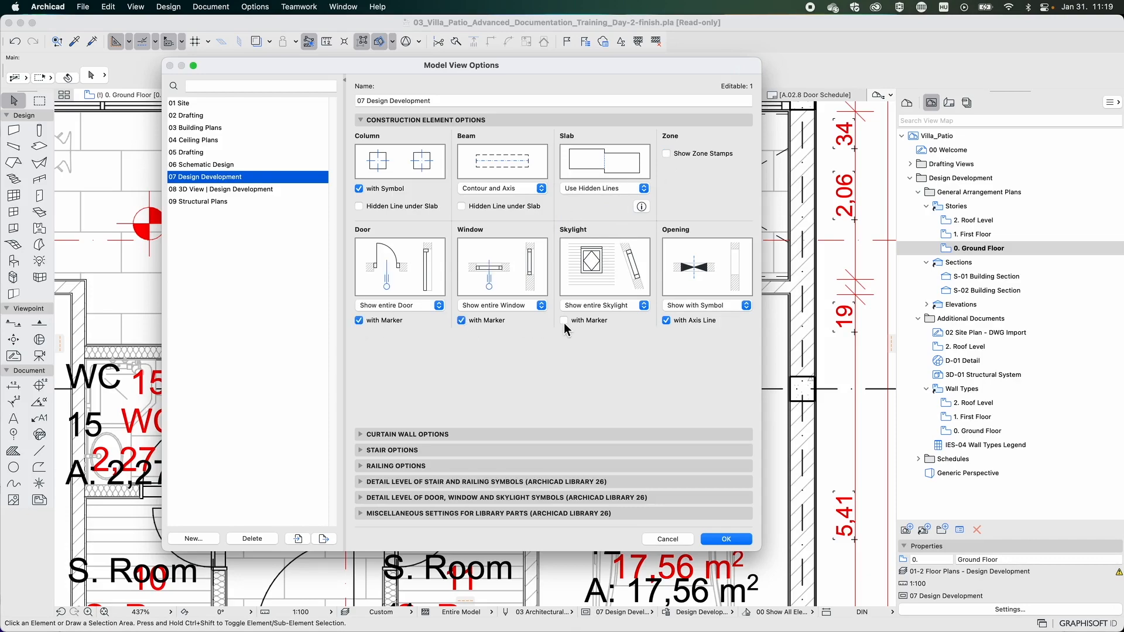
Close Model View Options and switch to the 02 Site Plan – DWG Import view
{"action": "left_click", "coordinate": [726, 539]}
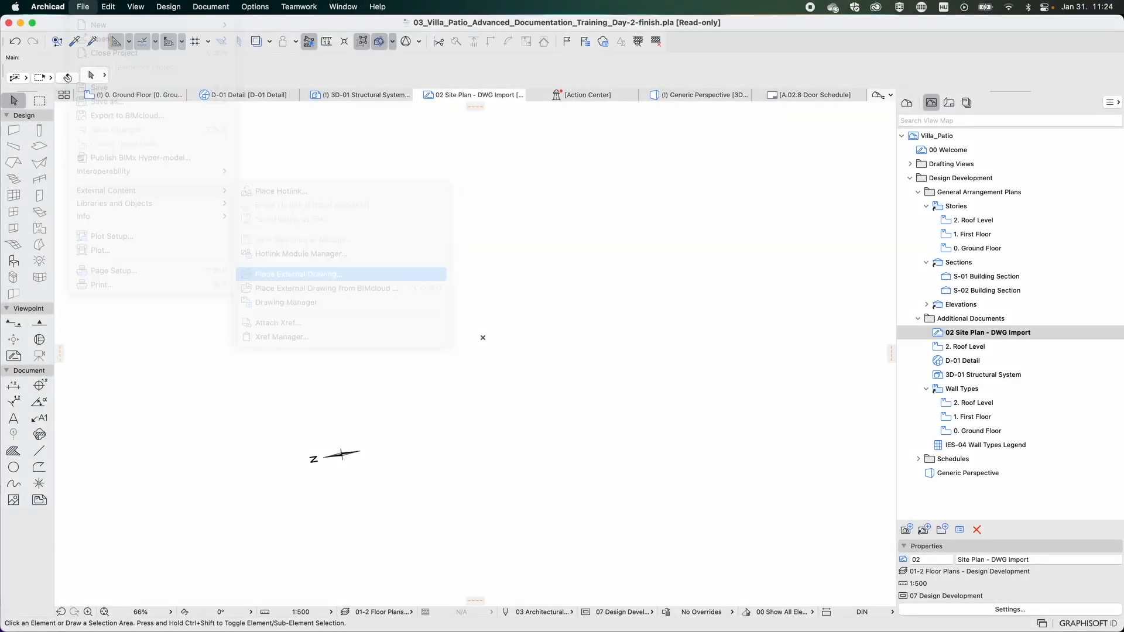
Start placing an external drawing via File > External Content > Place External Drawing
{"action": "left_click", "coordinate": [297, 274]}
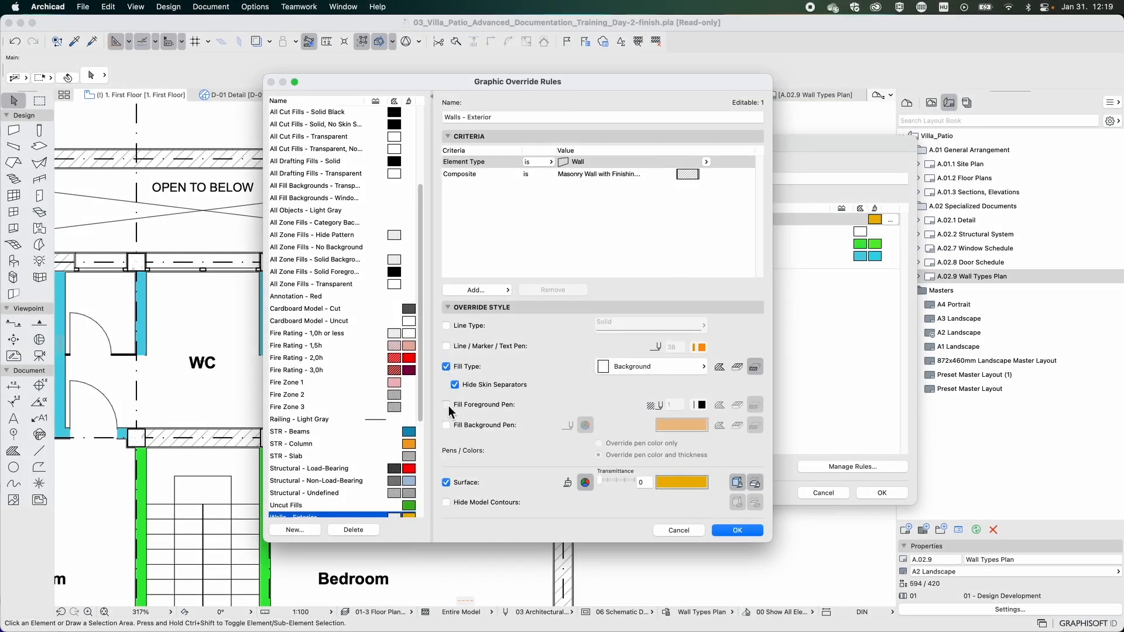
Override the fill foreground pen for exterior walls and publish the General Arrangement layouts as PDF
{"action": "left_click", "coordinate": [737, 531]}
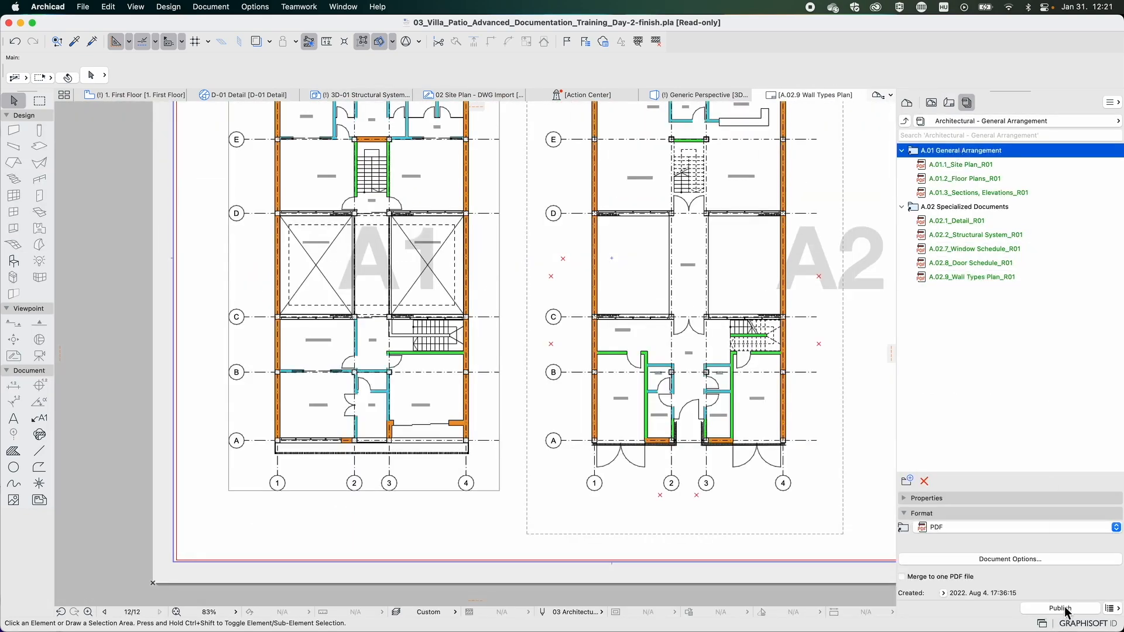
{"action": "left_click", "coordinate": [1059, 608]}
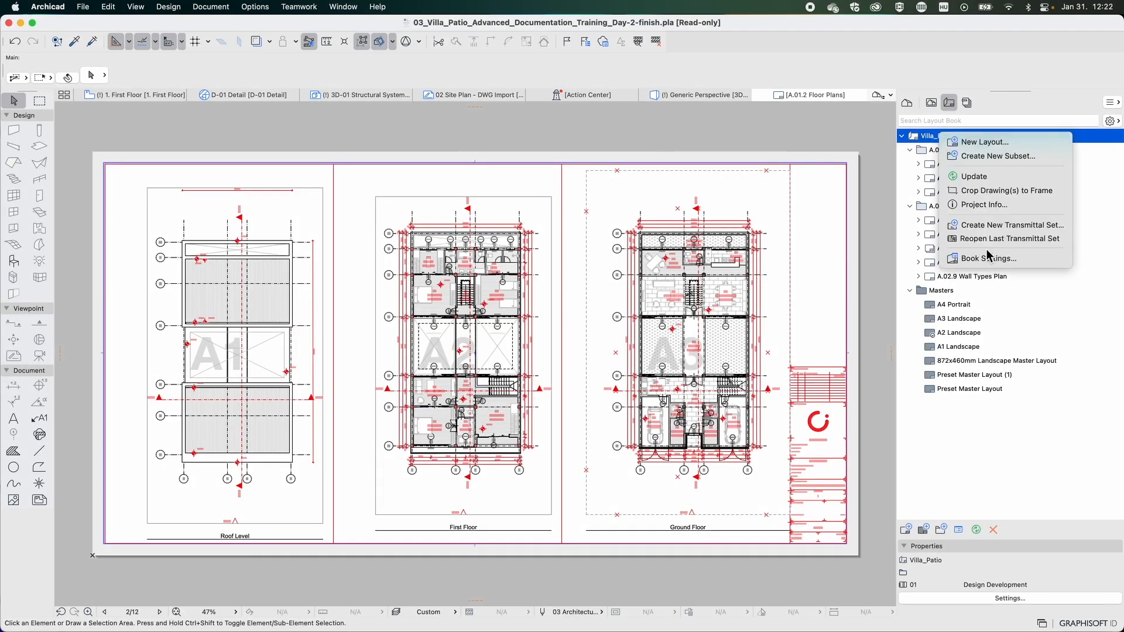
Review the Design Development transmittal history in the Layout Book's Book Settings
{"action": "left_click", "coordinate": [988, 258]}
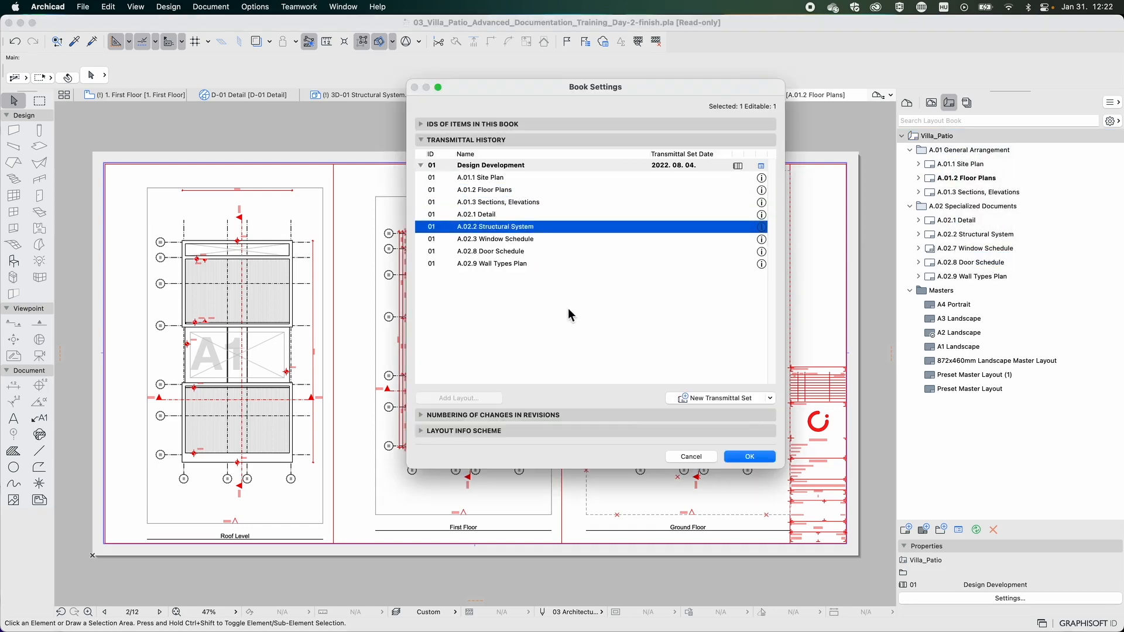
{"action": "left_click", "coordinate": [719, 398]}
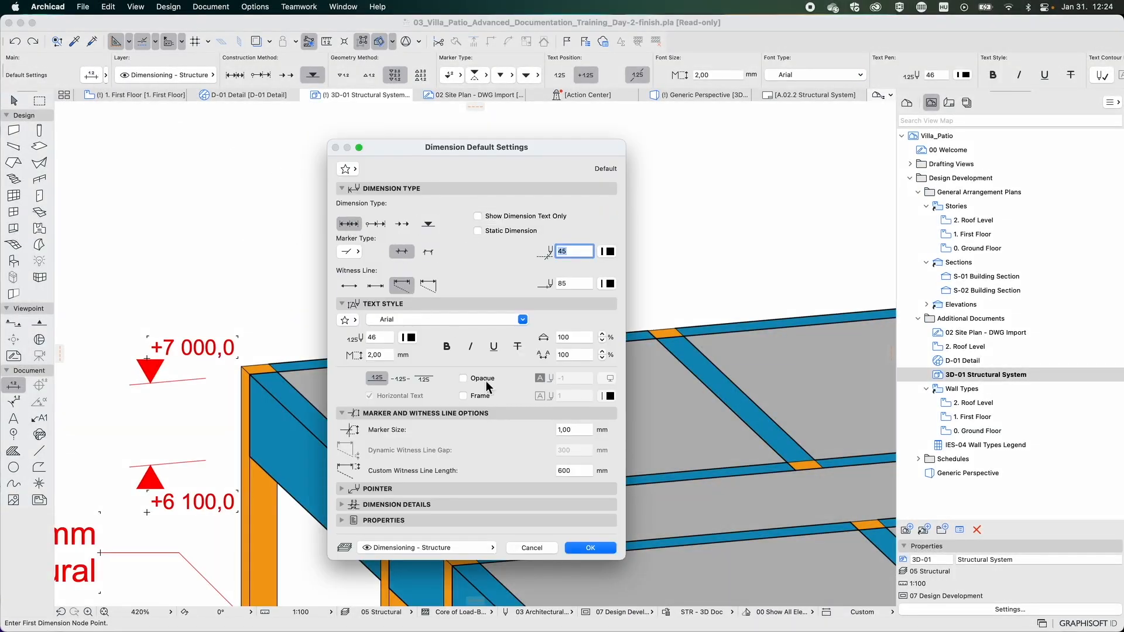
Confirm the dimension defaults and set the first node point on the roof beam edge
{"action": "left_click", "coordinate": [589, 548]}
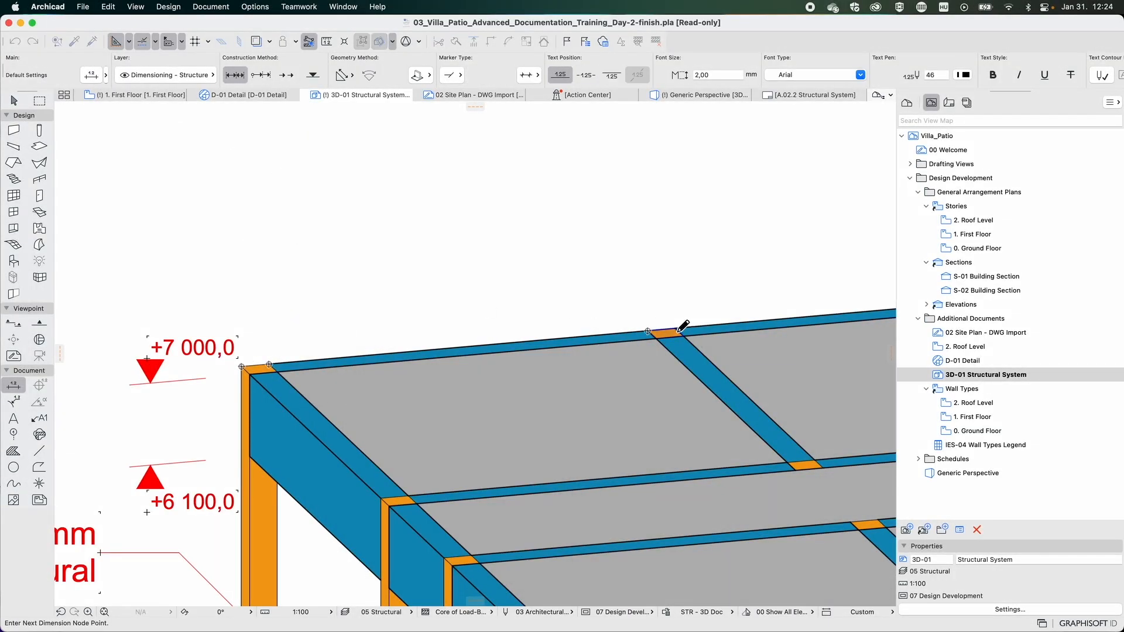